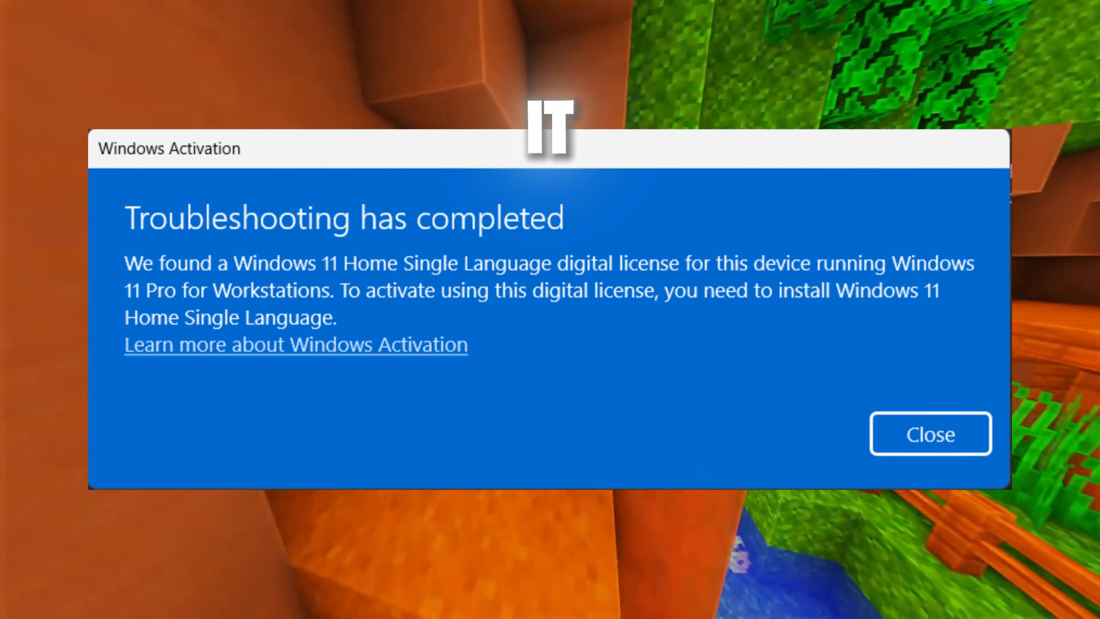
Step: Close the Windows Activation troubleshooting result reporting a Home Single Language digital license
click(930, 432)
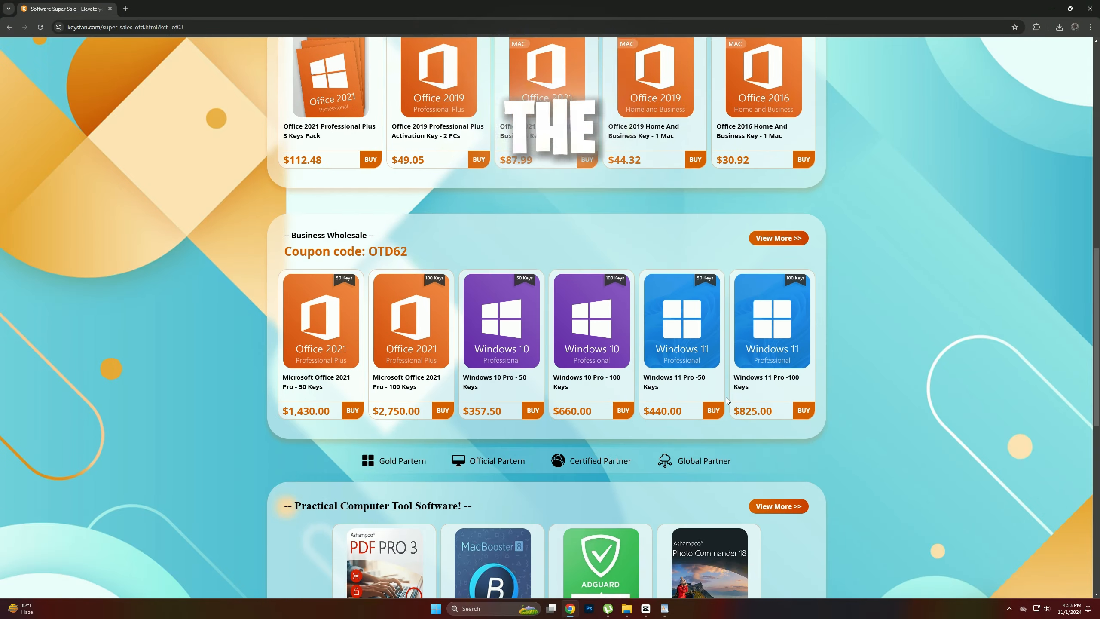
Step: Add the Windows 10 Professional Key - 1 PC ($19.32) to the cart and view the cart
scroll(down, 3)
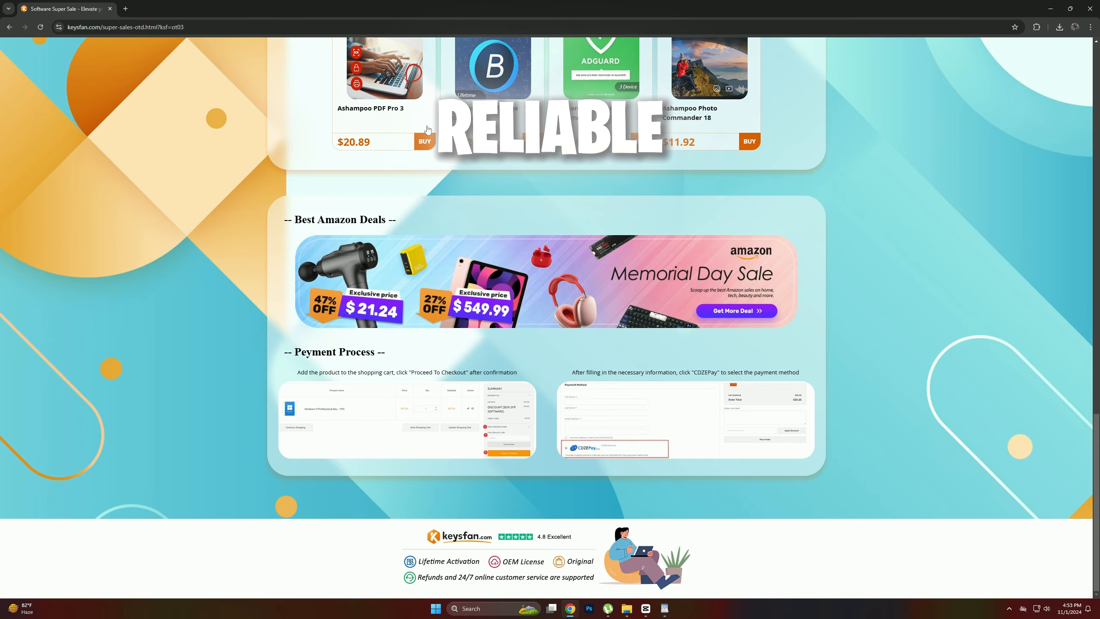
scroll(up, 3)
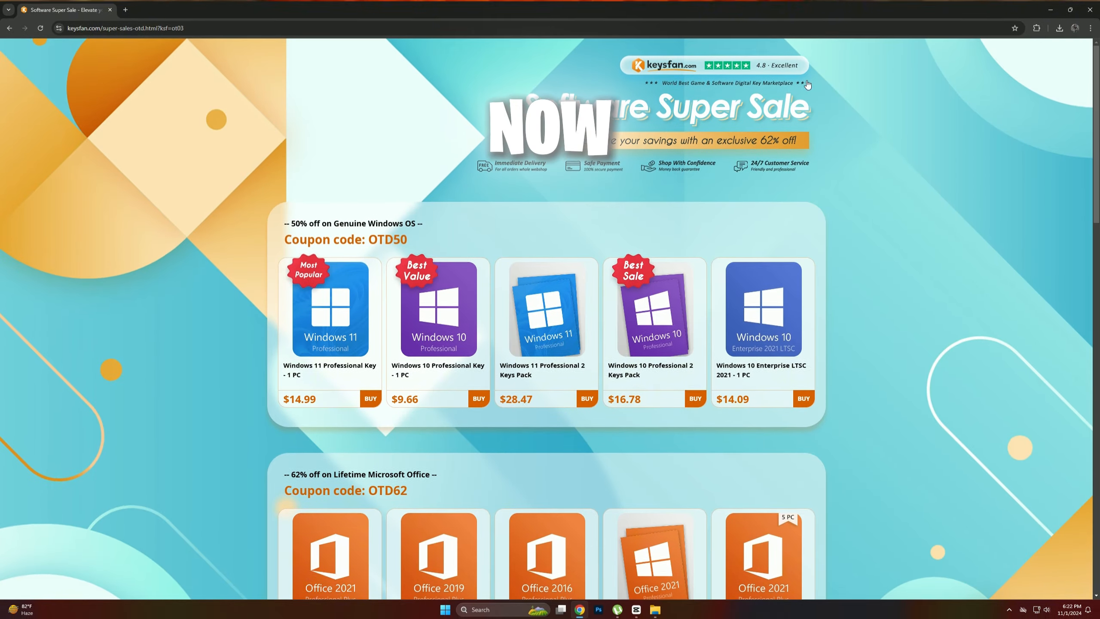
scroll(down, 3)
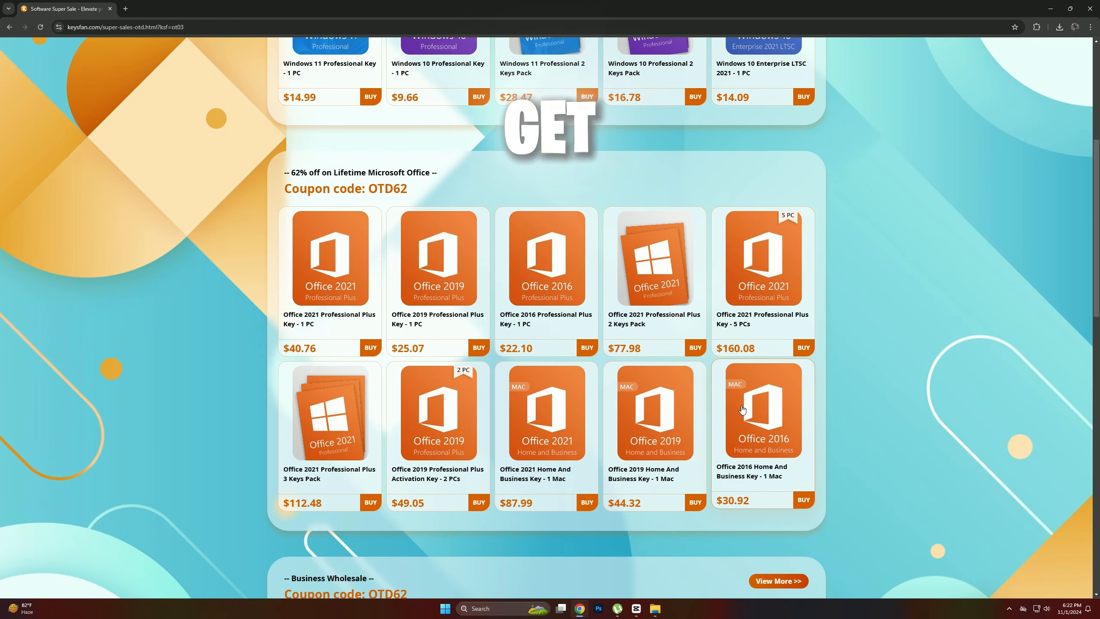
scroll(down, 3)
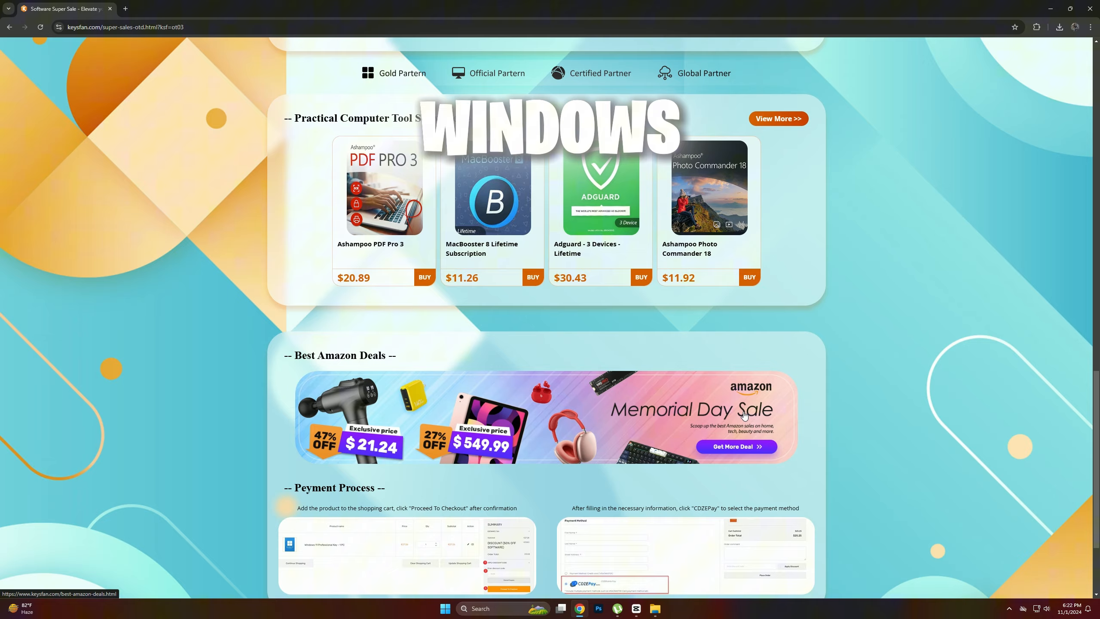
scroll(down, 3)
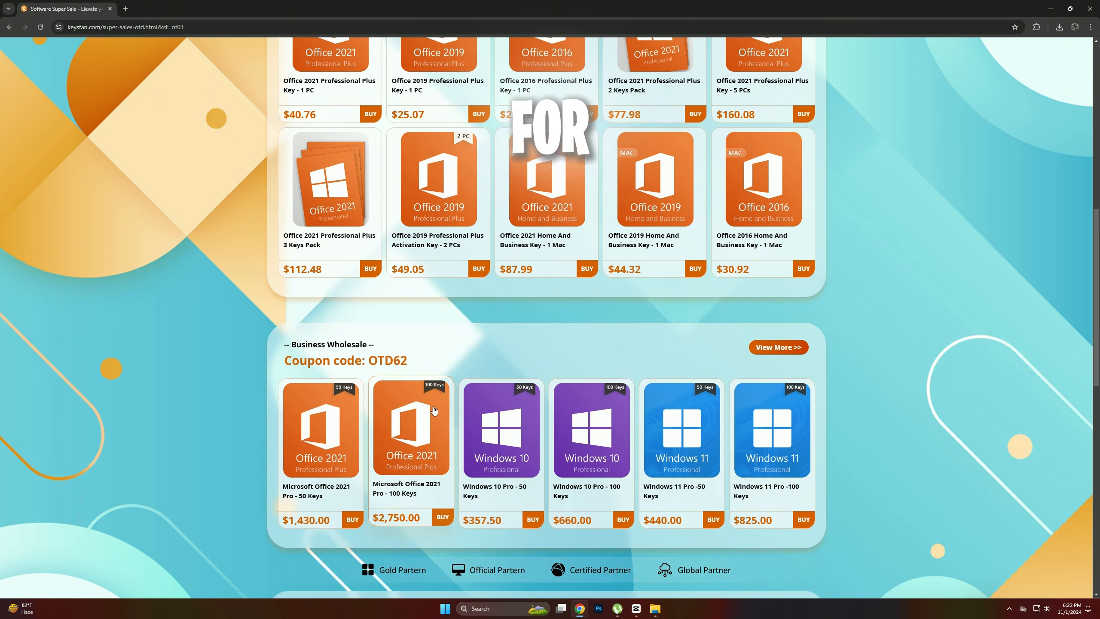
scroll(up, 3)
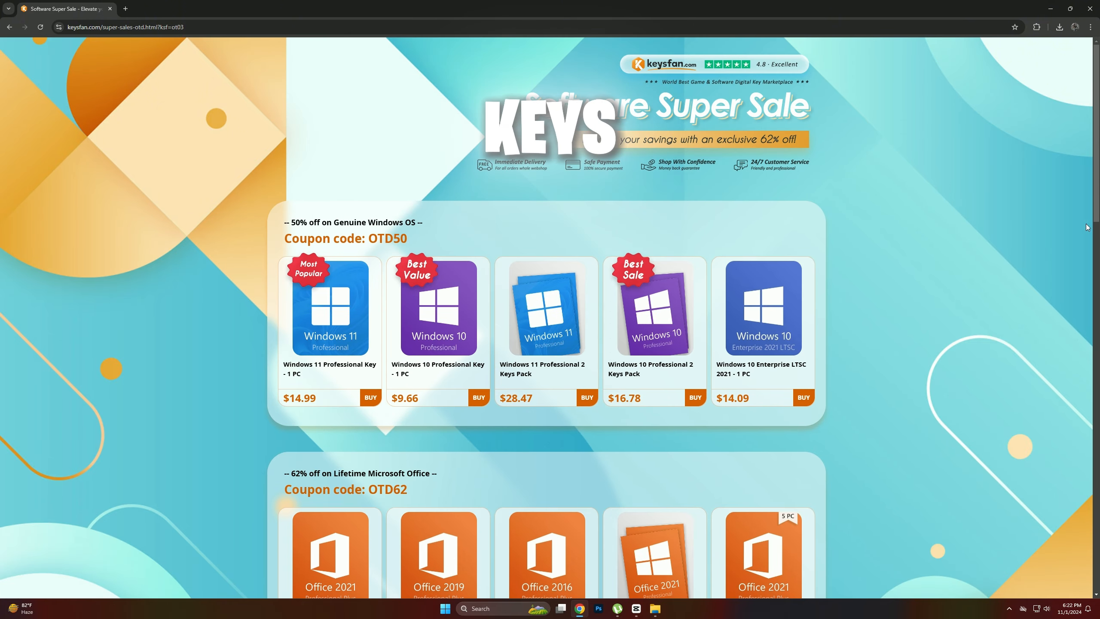
click(478, 397)
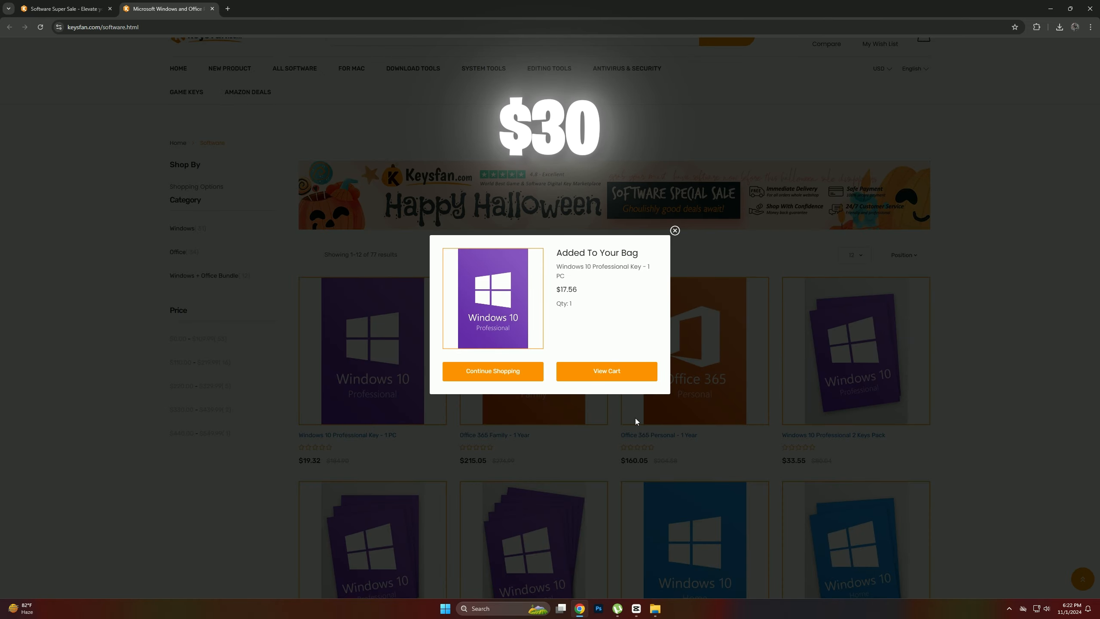
click(606, 370)
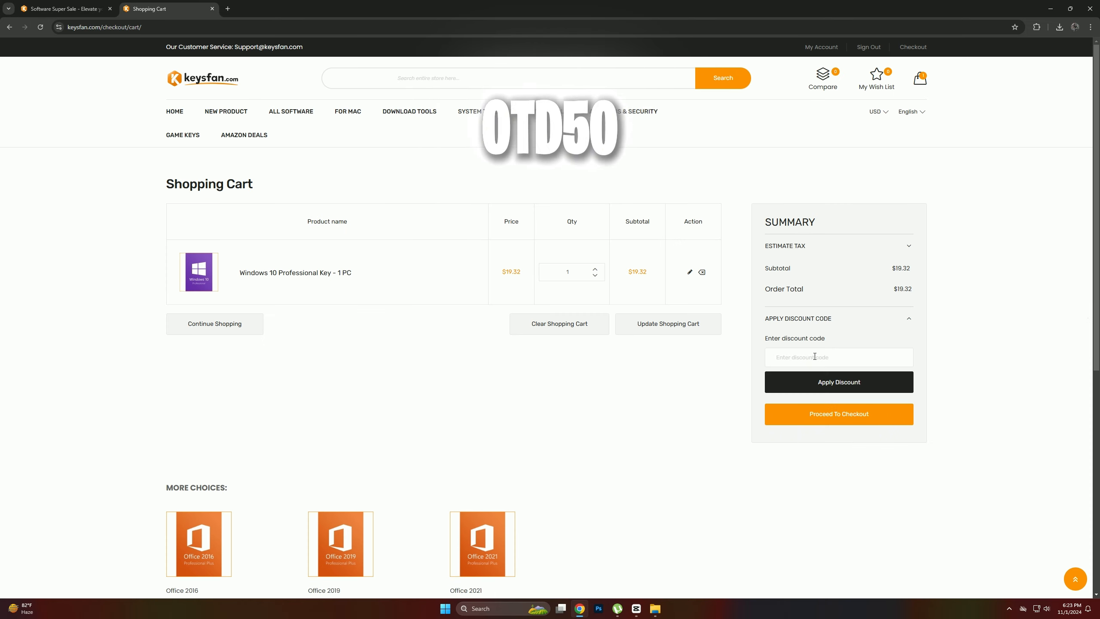
Step: Apply discount code OTD50, cutting the key's price to $9.66
text(OTD50)
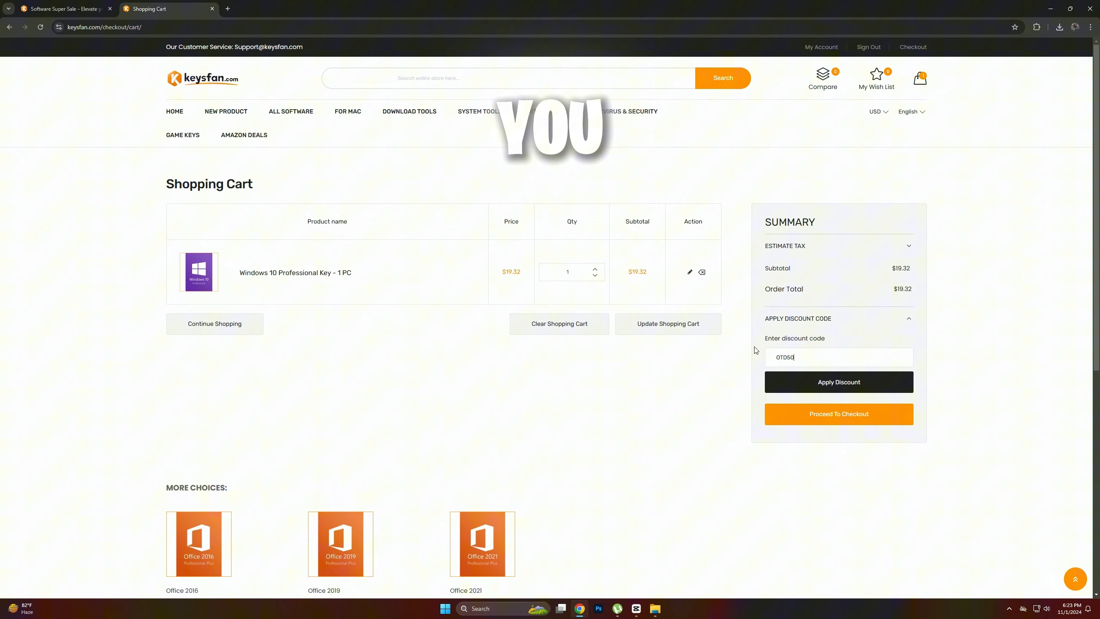
click(839, 382)
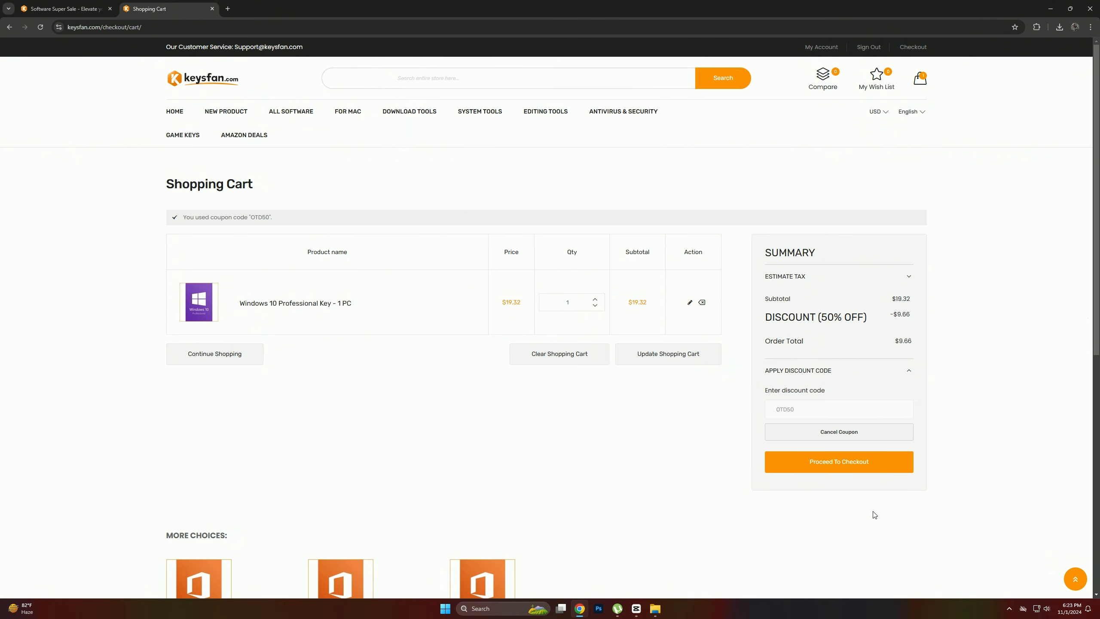
Step: Check out with the billing address and place the order to reach CDZEPay payment
click(837, 461)
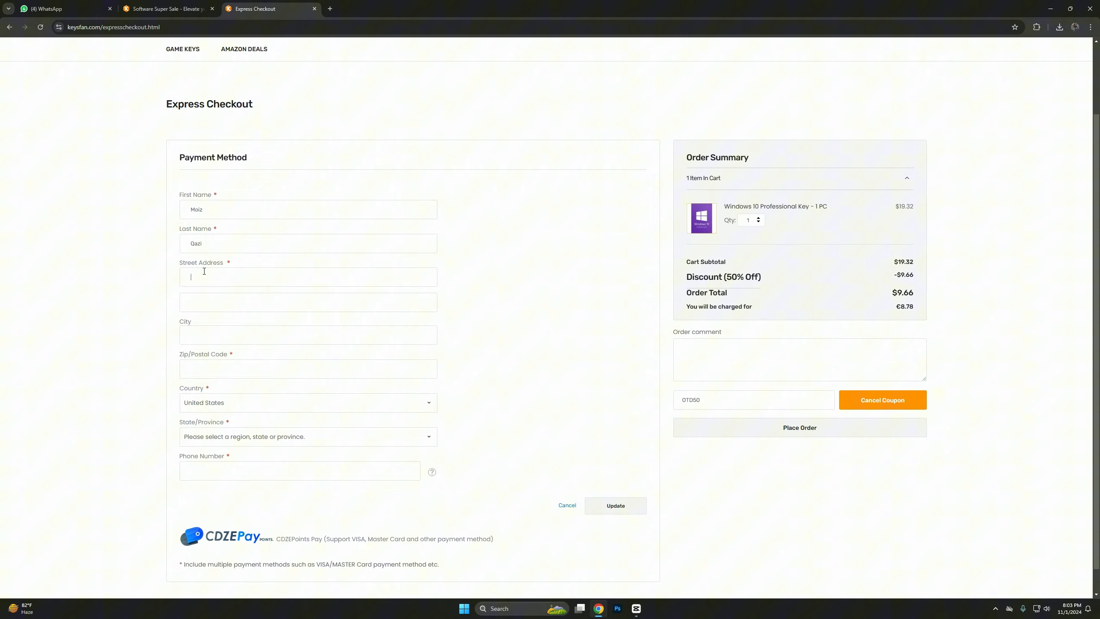
click(614, 505)
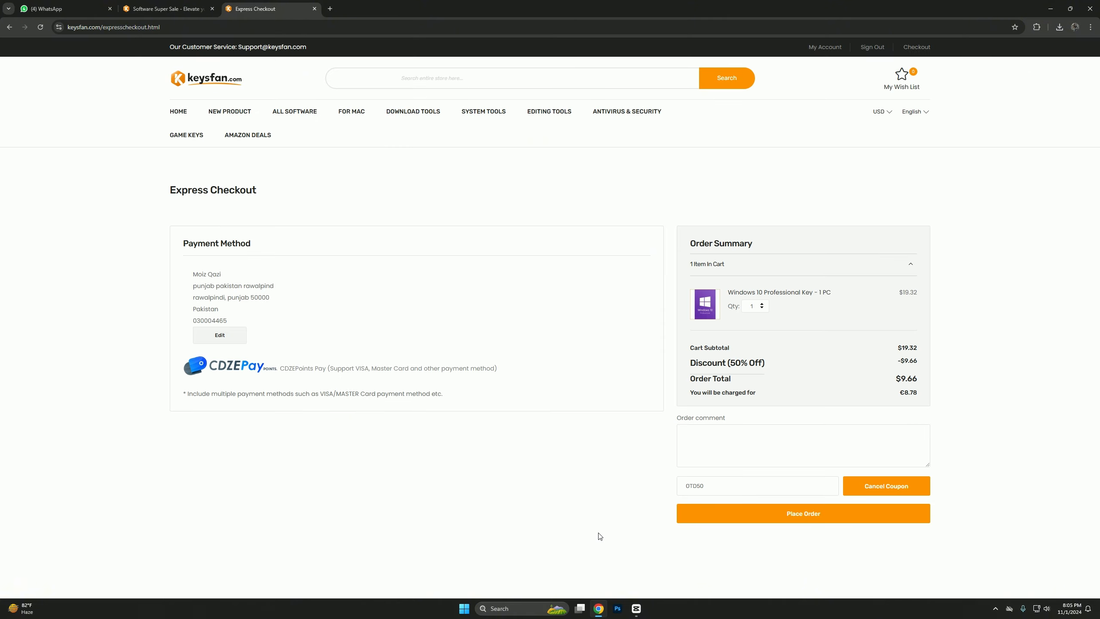
click(803, 512)
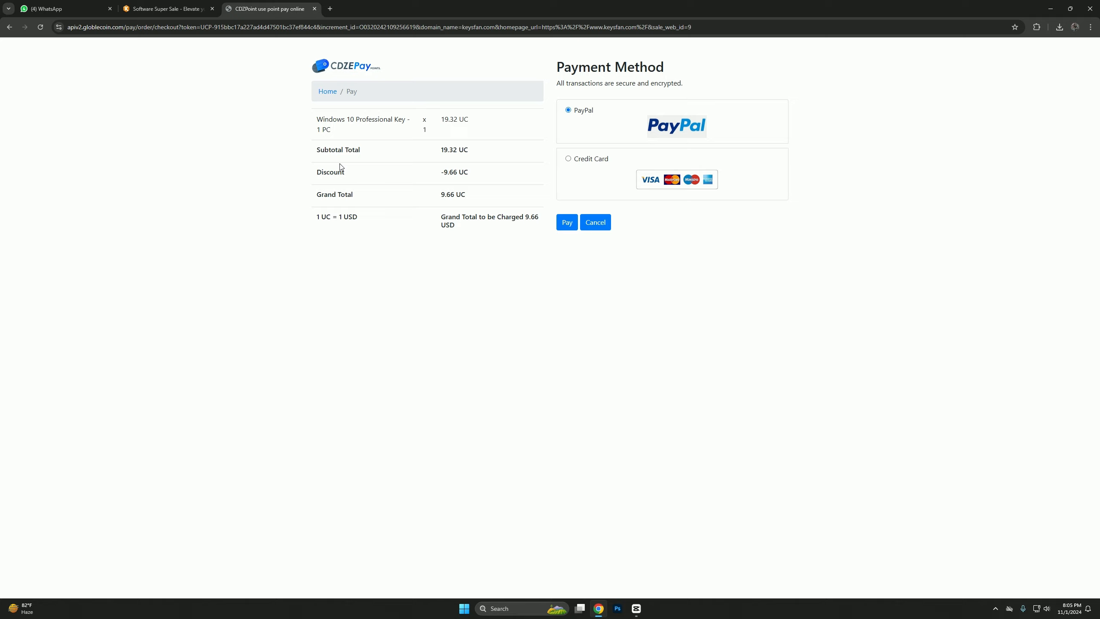
click(568, 158)
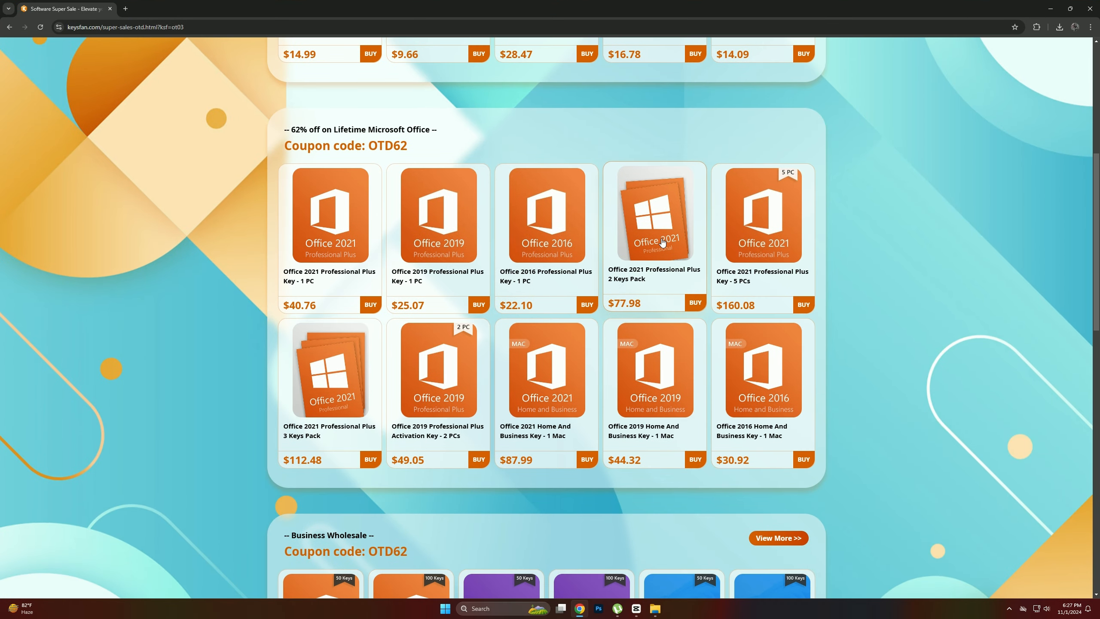
scroll(down, 3)
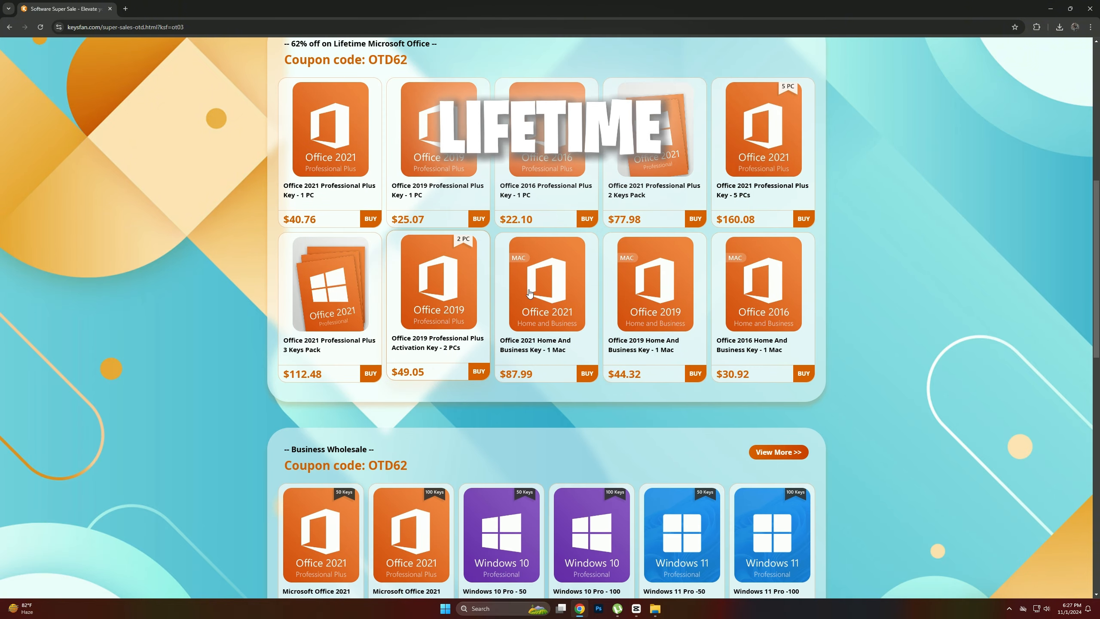
scroll(down, 3)
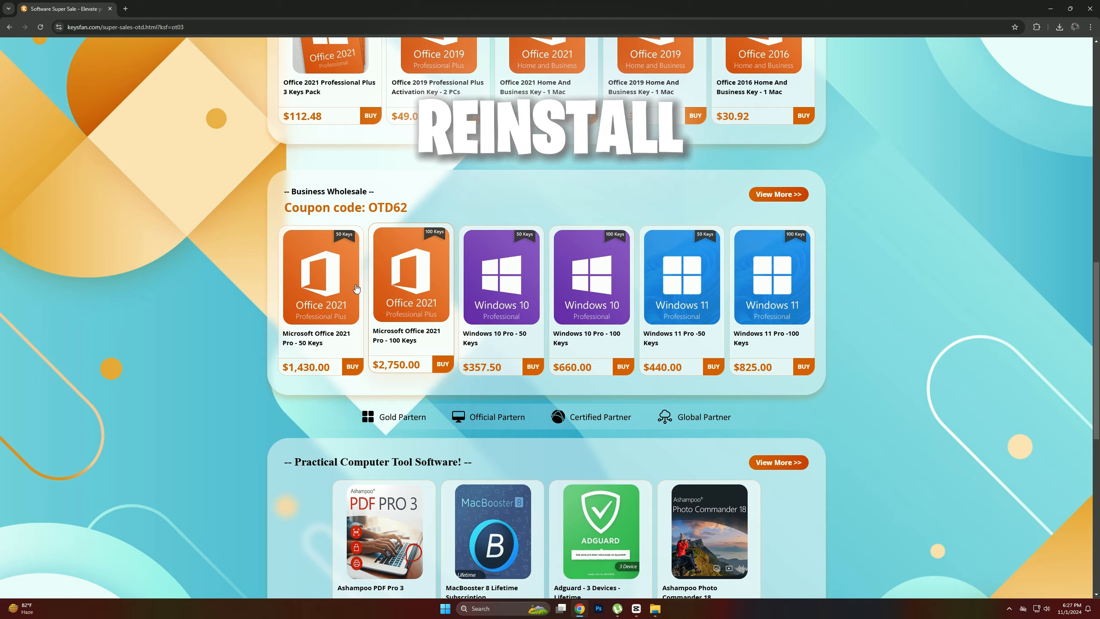
scroll(down, 3)
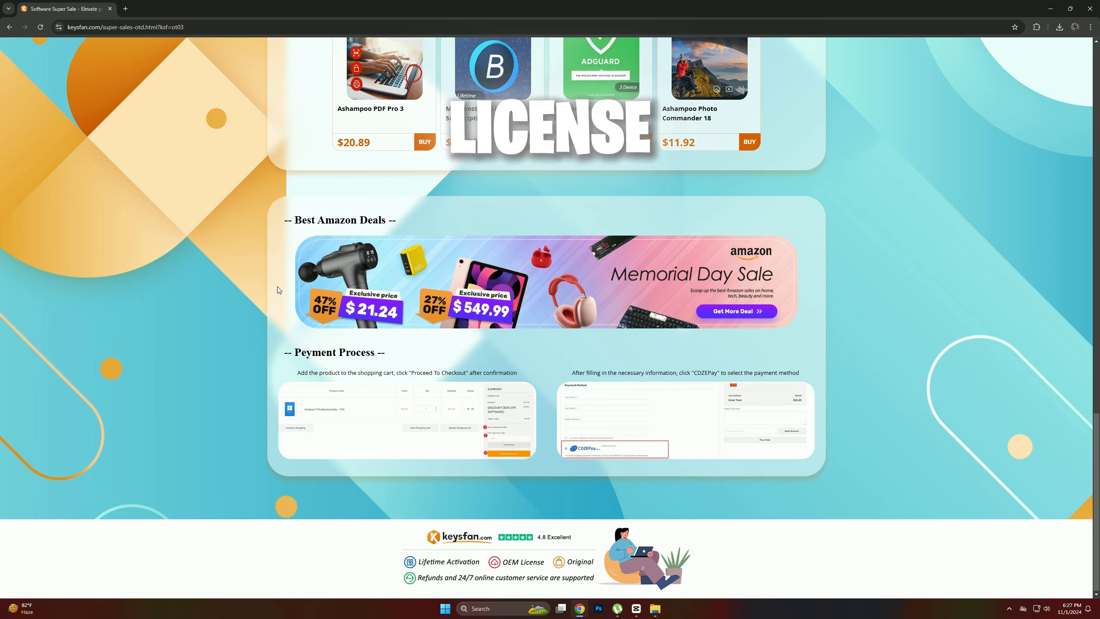
scroll(up, 3)
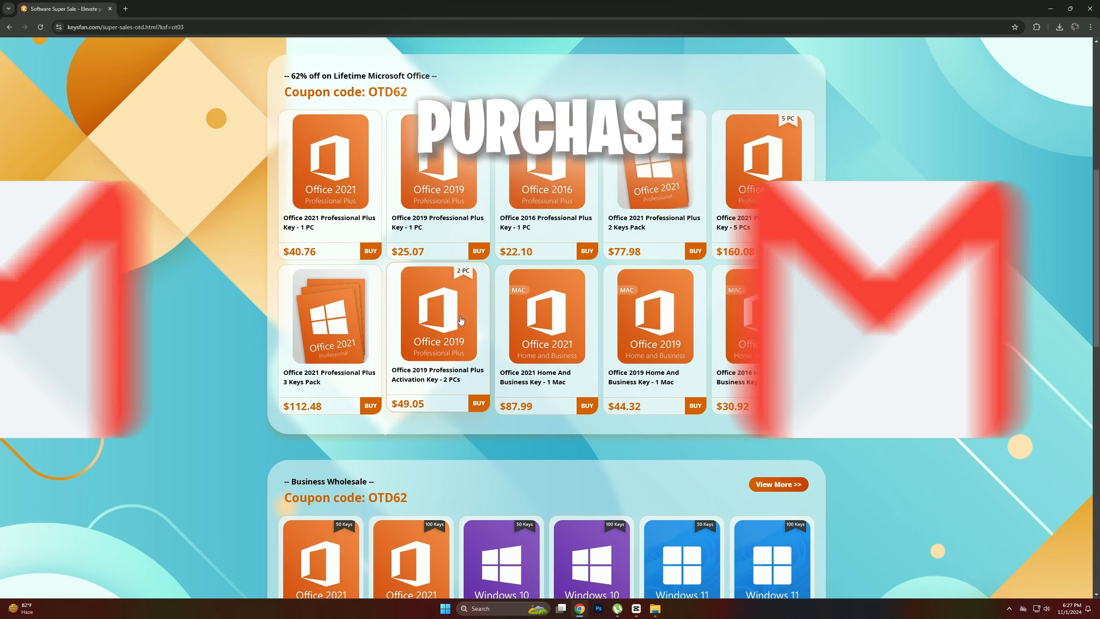